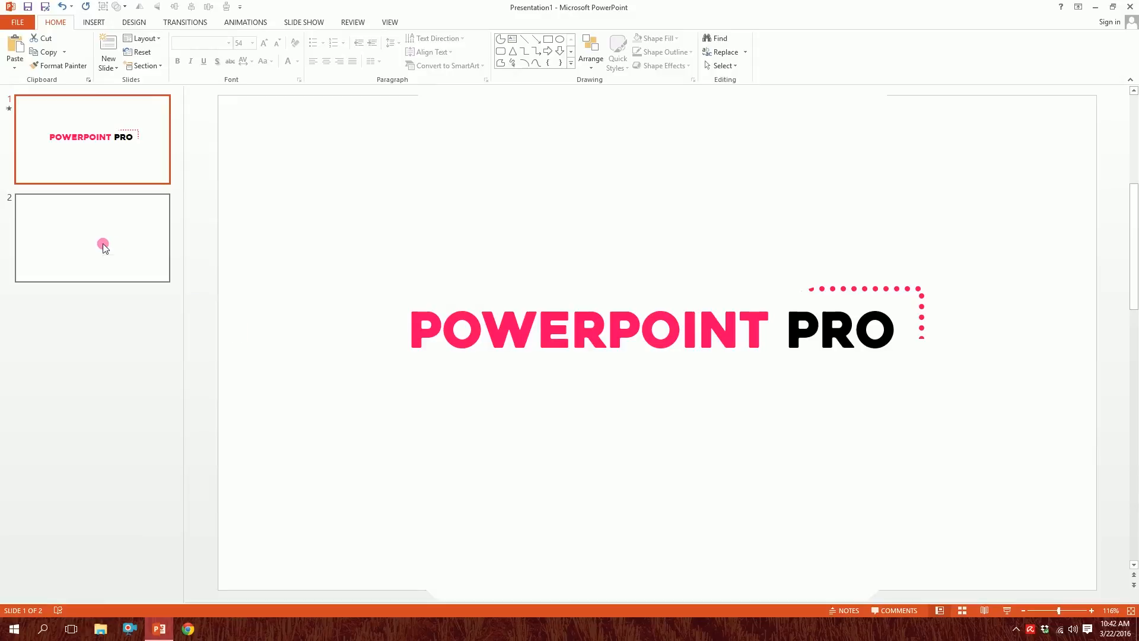
Go to blank slide 2 and bring up the Insert commands for shapes.
left_click(92, 237)
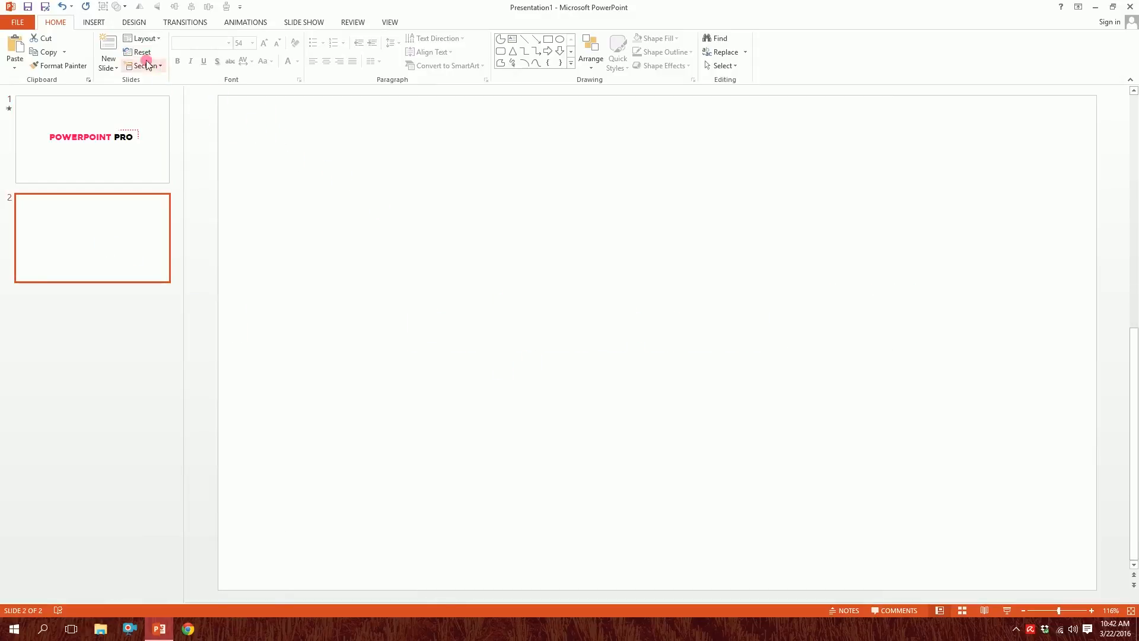
left_click(202, 51)
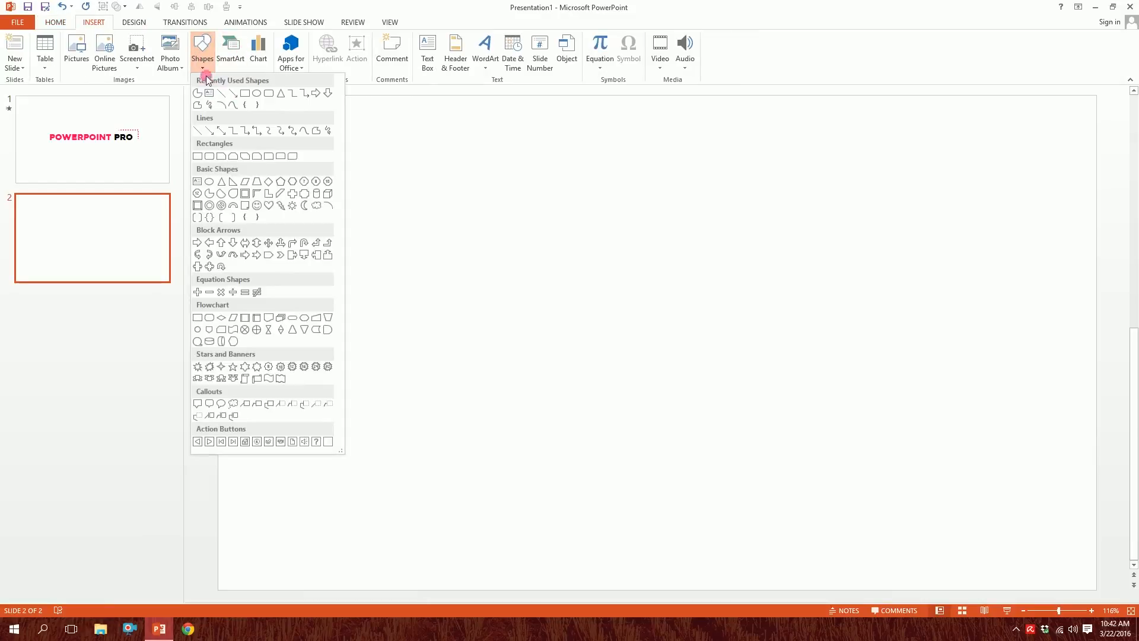
Draw a wide rectangle with no fill and a thicker outline weight.
left_click(207, 181)
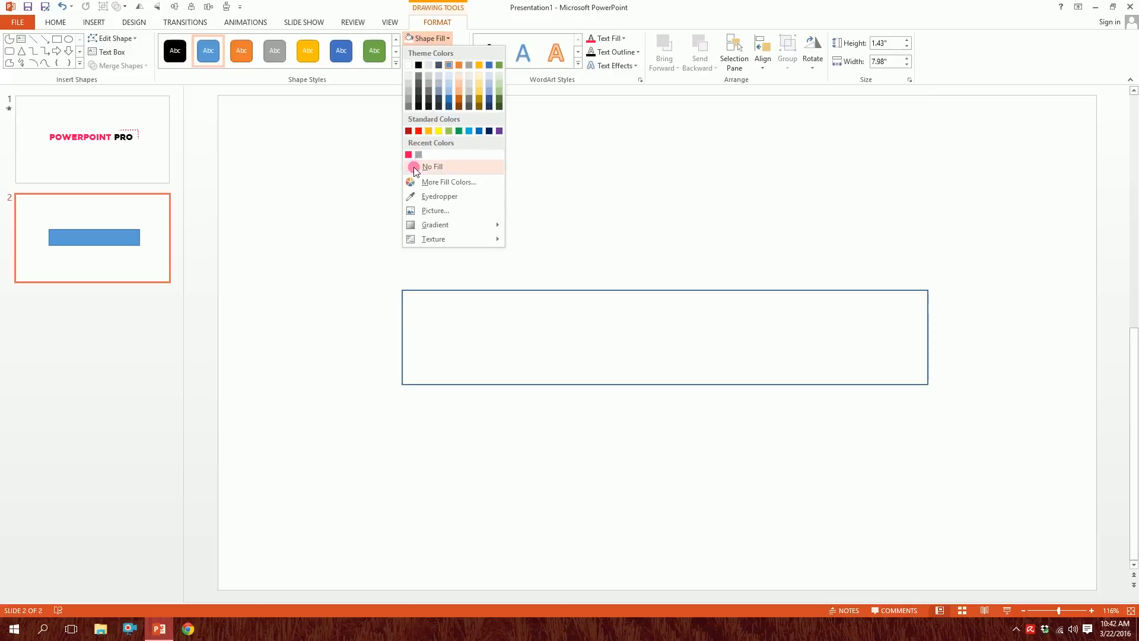
left_click(432, 167)
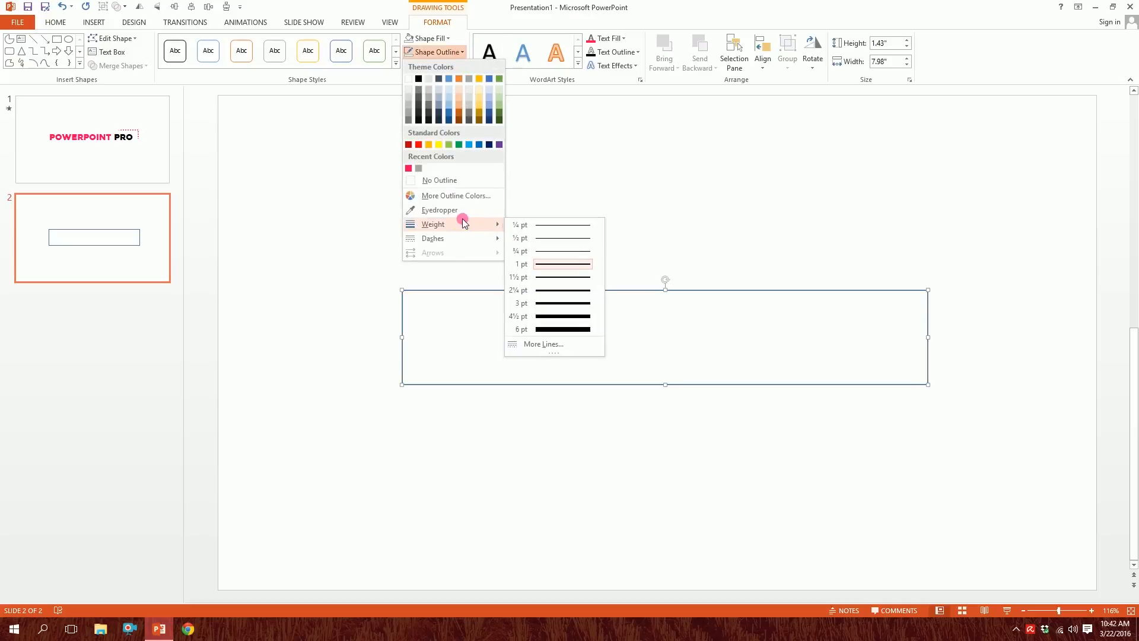
left_click(563, 316)
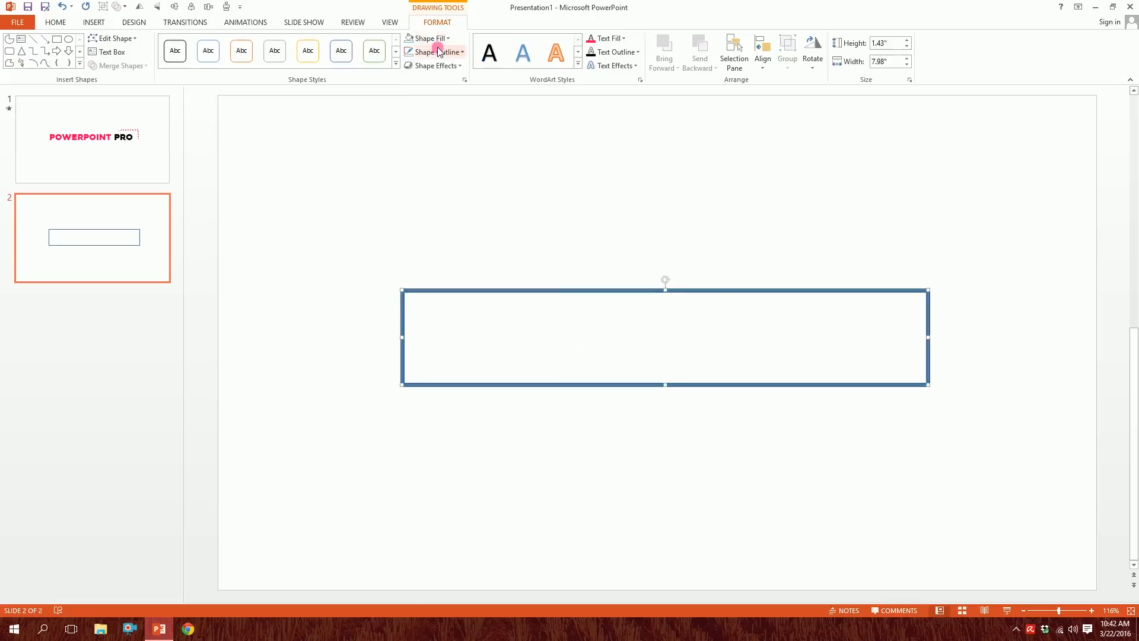
Colour the rectangle's outline hot pink and give it the Round Dot dash style.
left_click(429, 51)
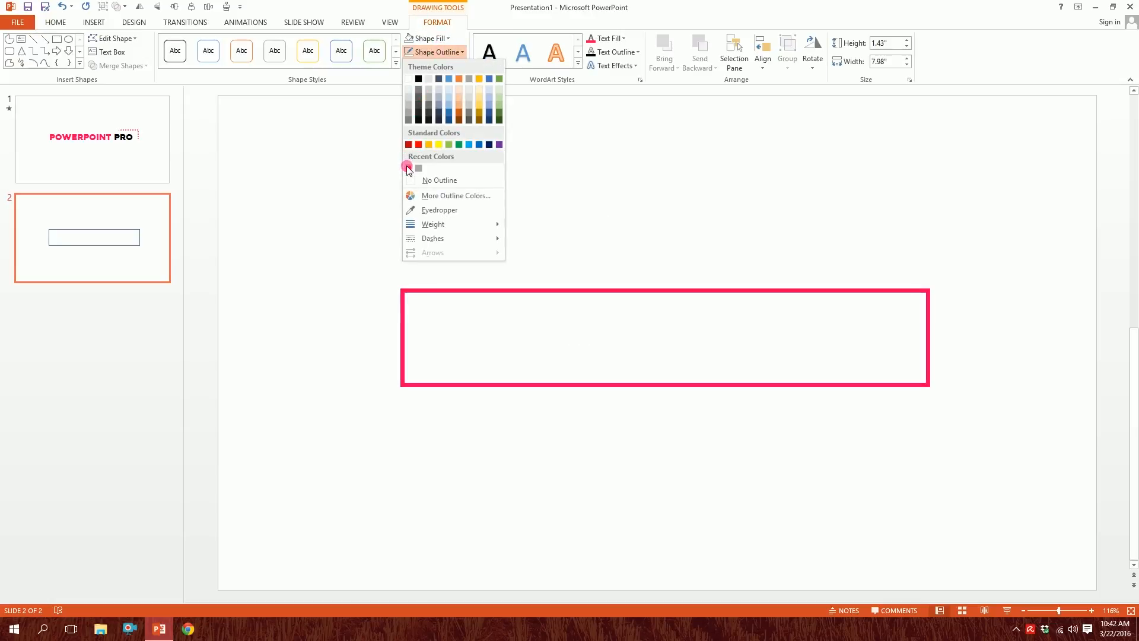
left_click(409, 168)
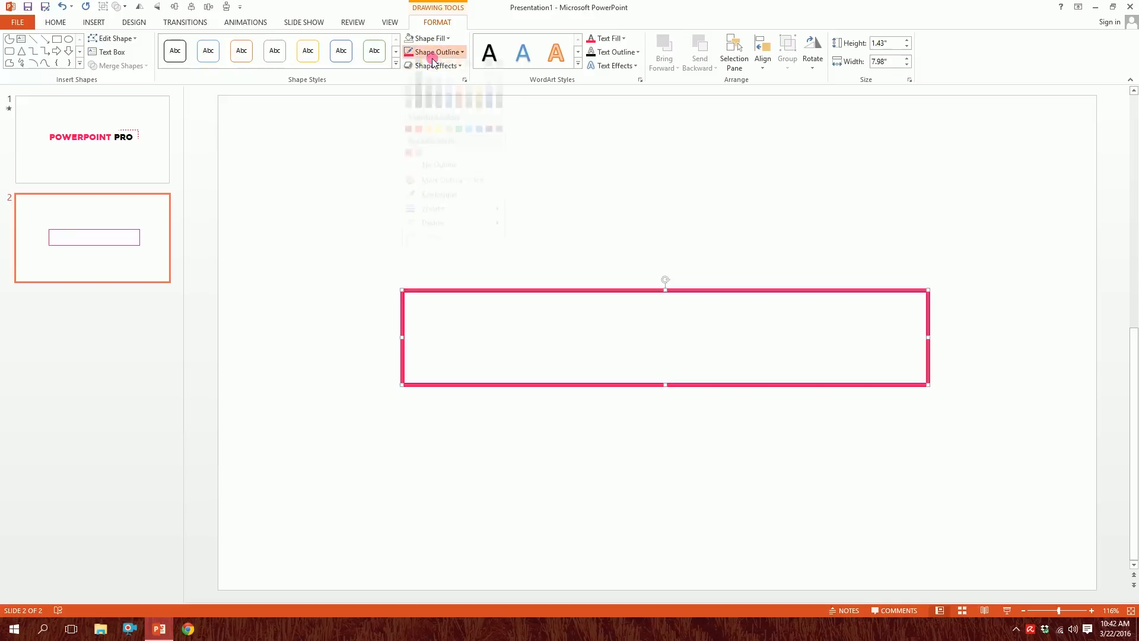
left_click(432, 51)
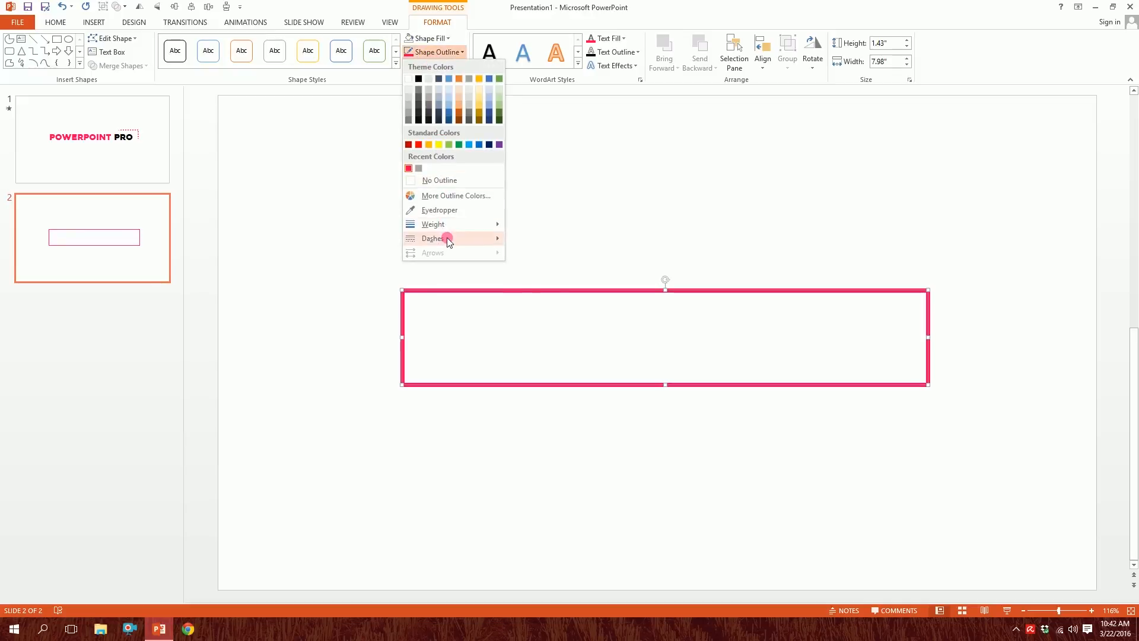
left_click(432, 238)
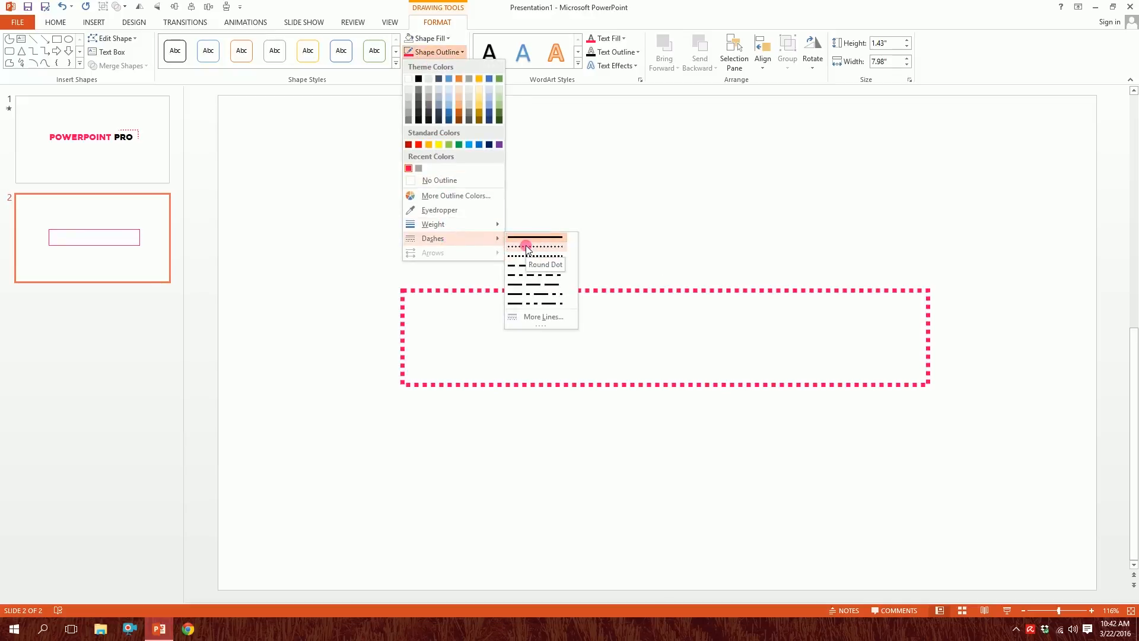
left_click(536, 238)
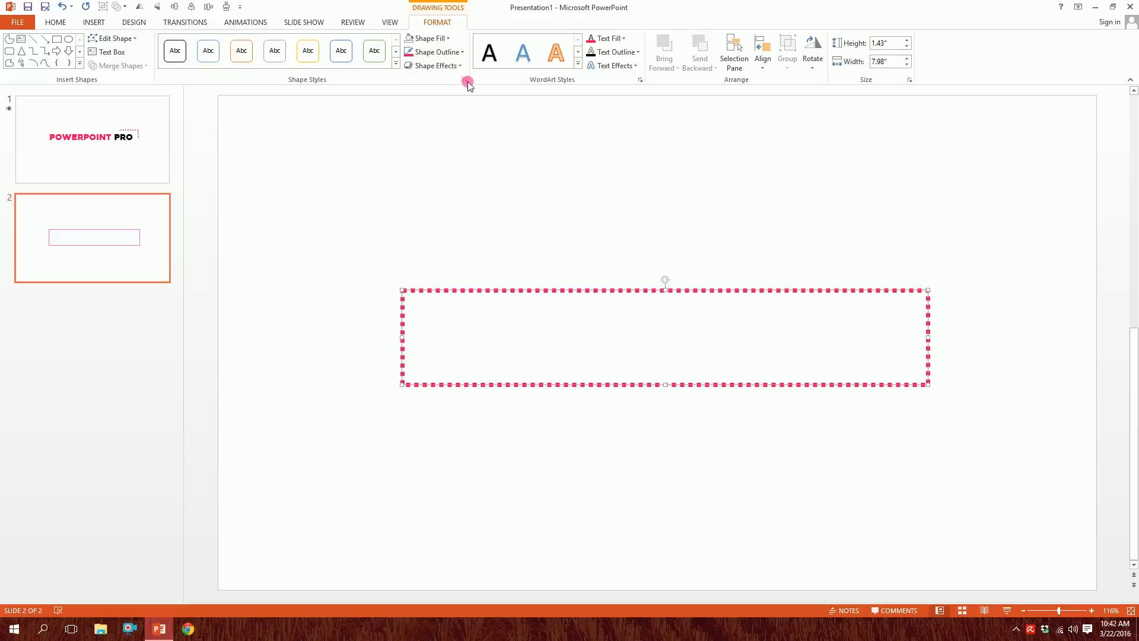
mouse_move(465, 79)
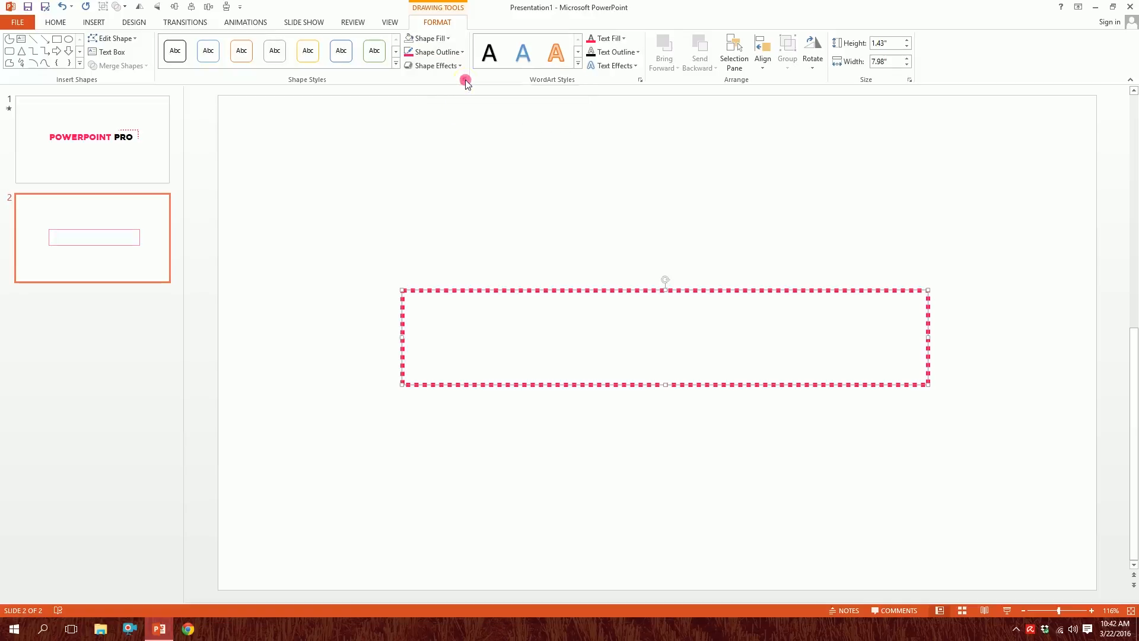
Set the outline's cap type to Round in the Format Shape pane so dots look circular.
left_click(465, 80)
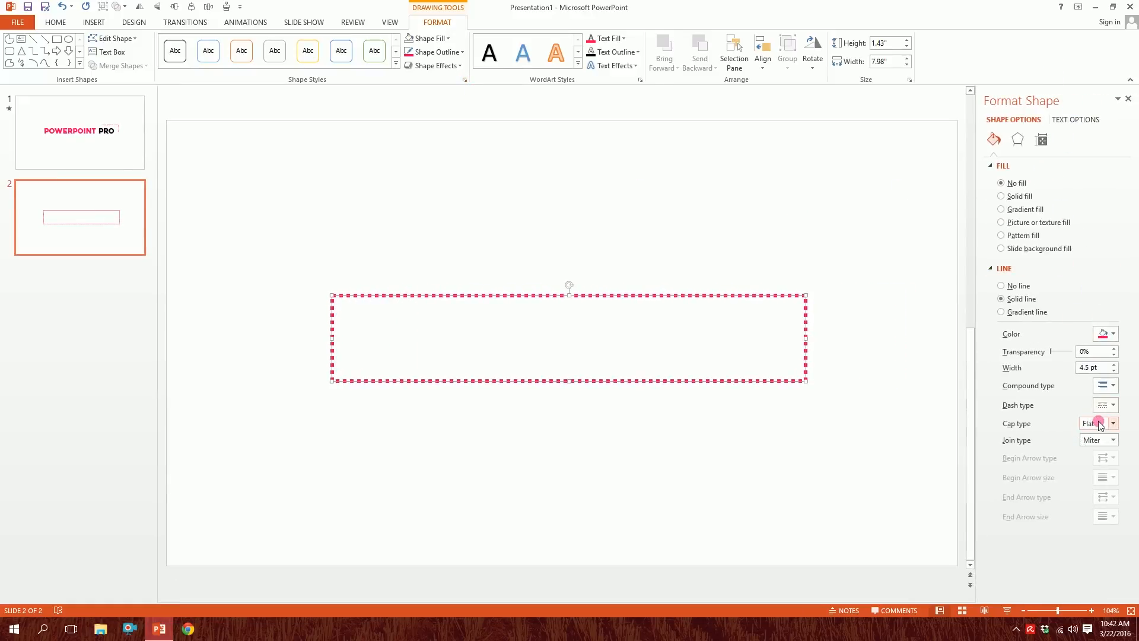
left_click(1093, 423)
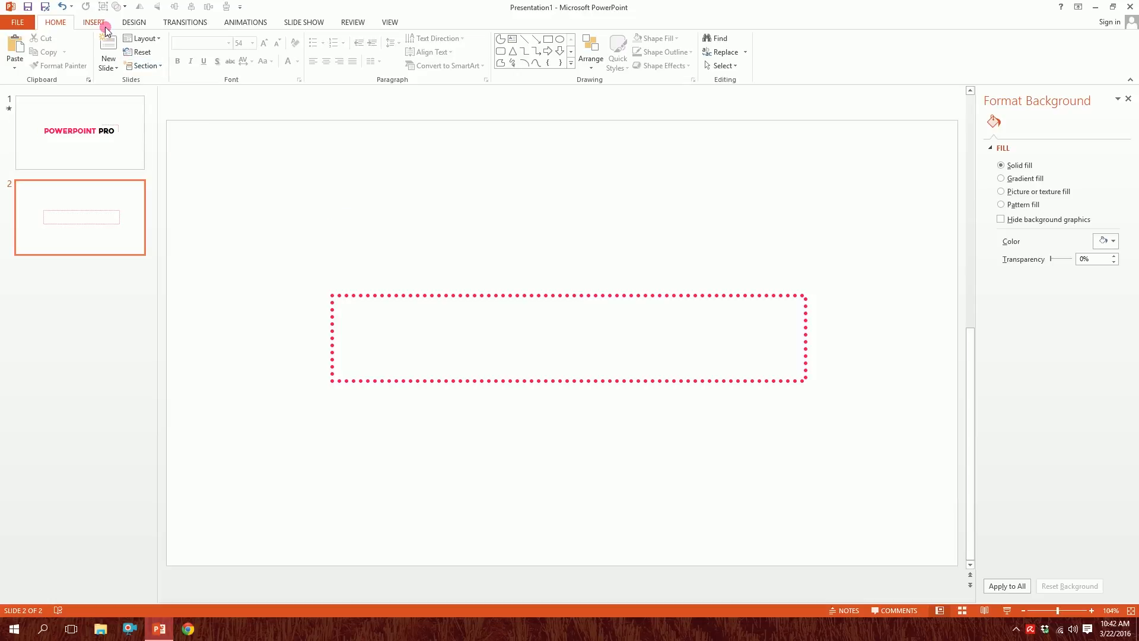
Insert a large blue Pie shape over the rectangle and narrow its opening to a thin wedge.
left_click(201, 51)
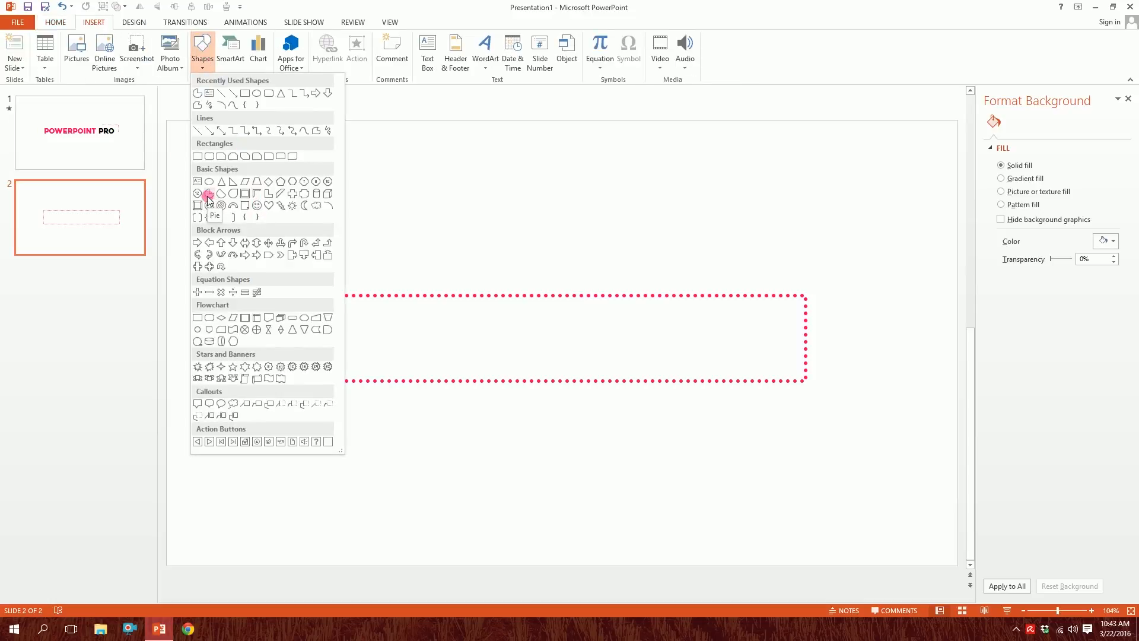
left_click(209, 193)
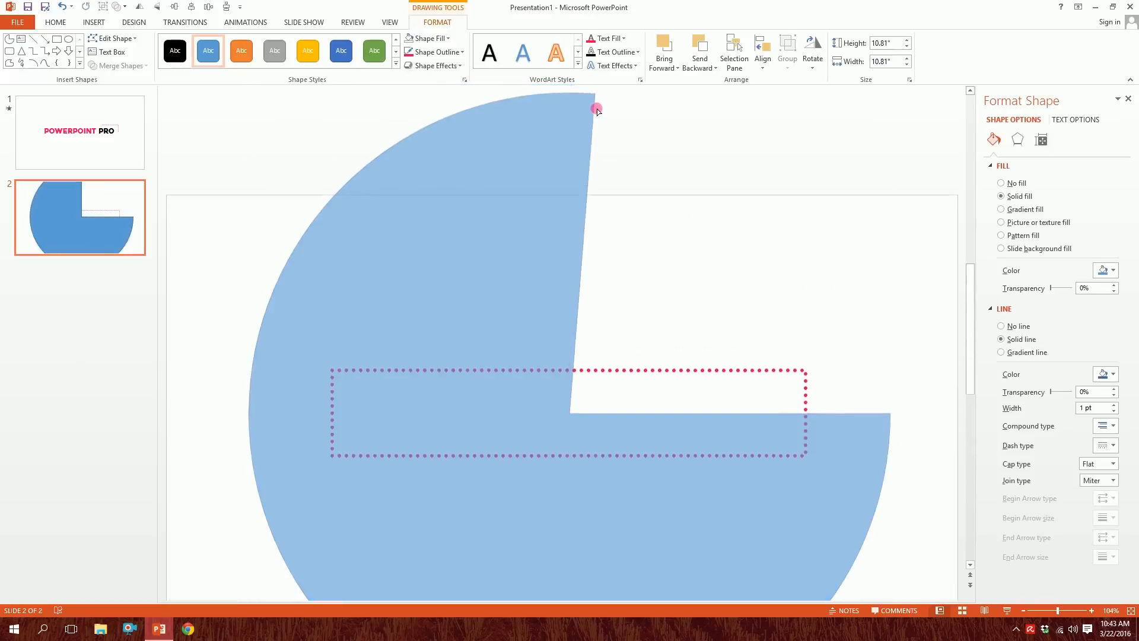
left_click_drag(596, 109, 634, 100)
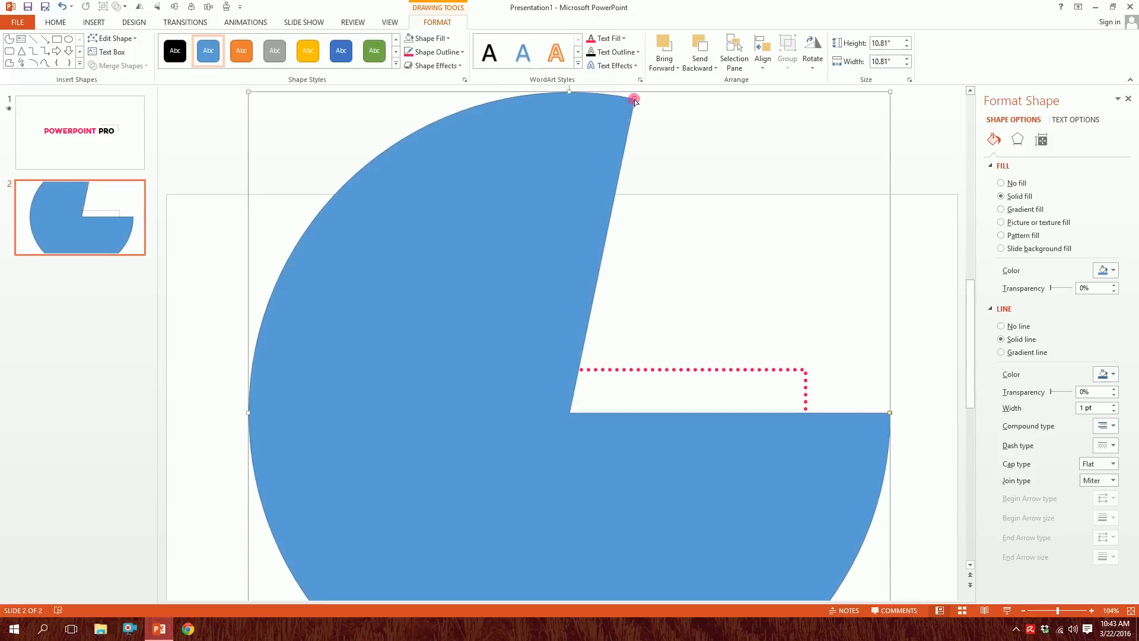
left_click_drag(634, 100, 852, 323)
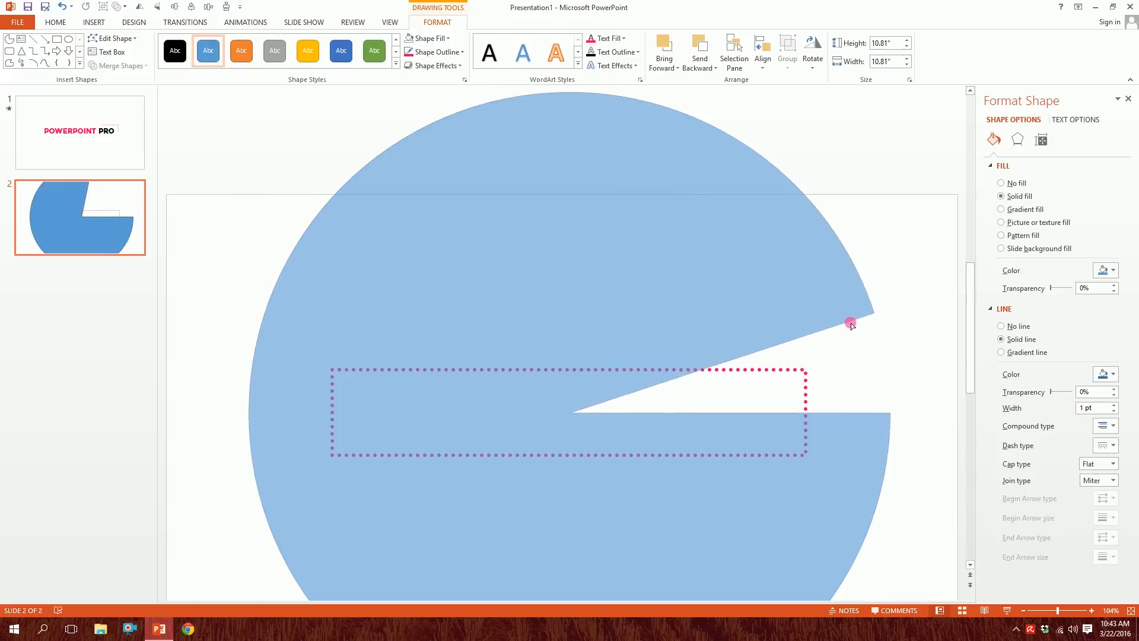
left_click_drag(849, 322, 885, 345)
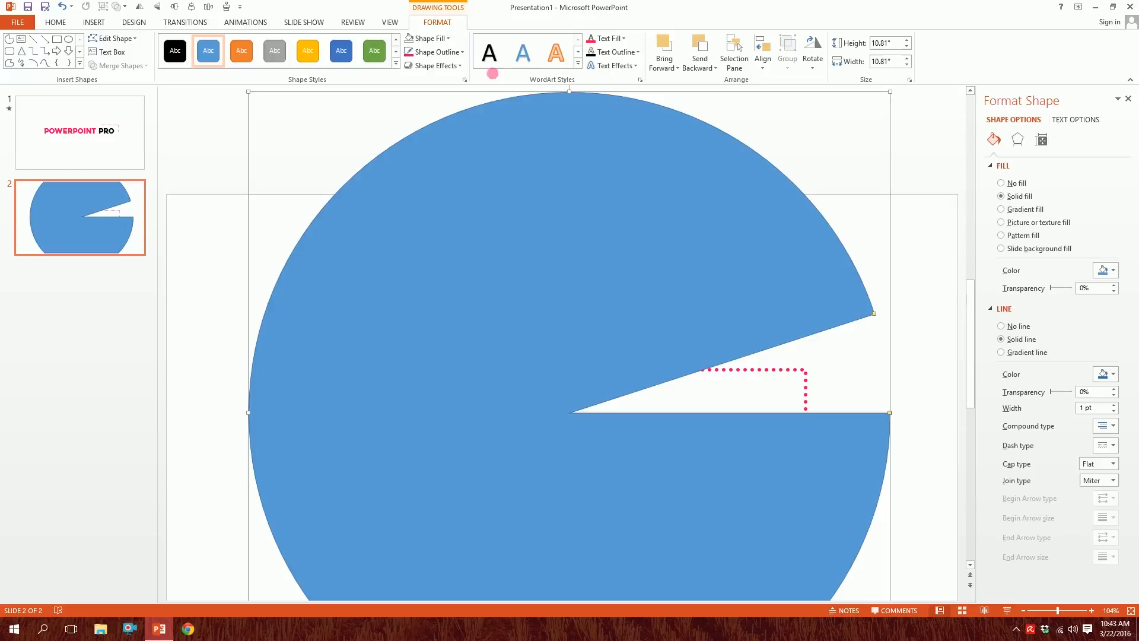
Return to the shape formatting commands and select the big pie.
left_click(433, 51)
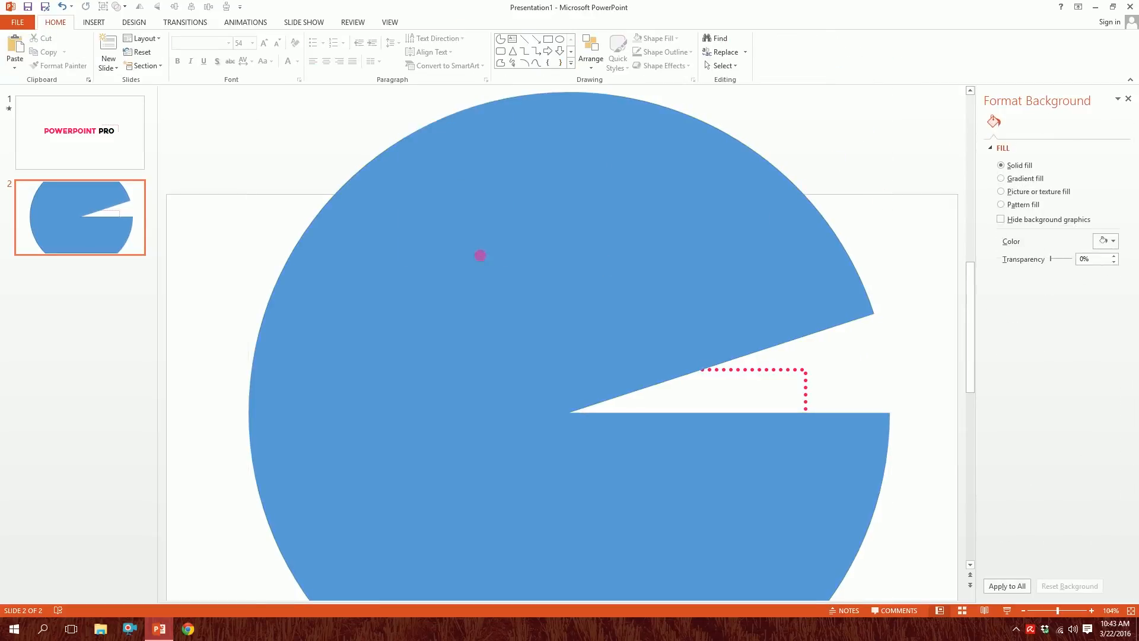
left_click(479, 255)
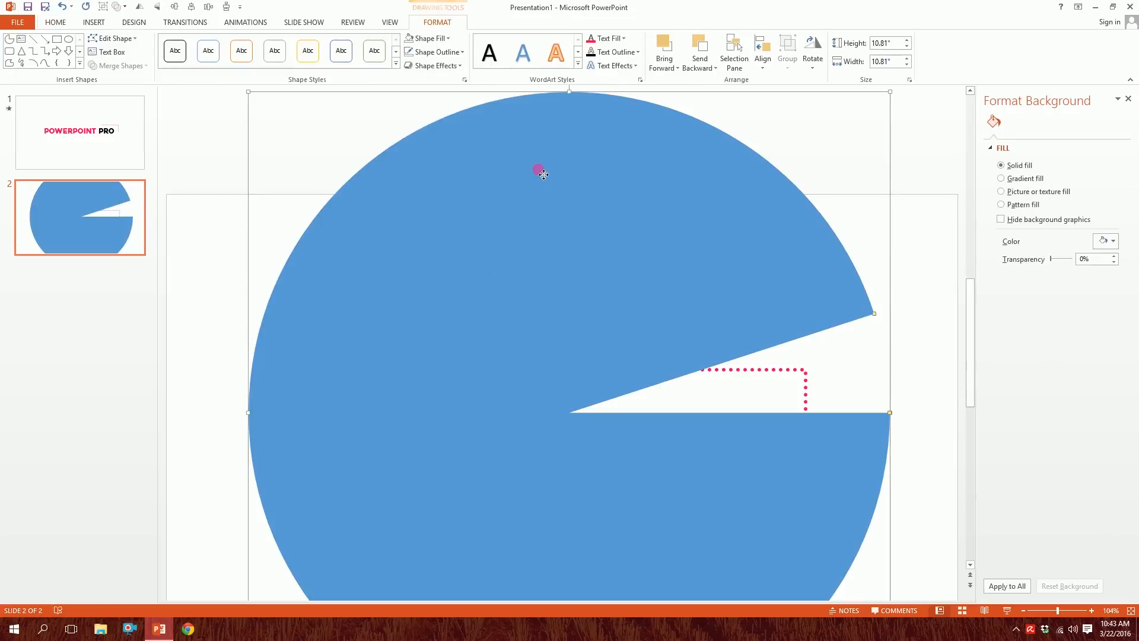
Apply the Spin emphasis animation to the pie from the full animation gallery.
left_click(245, 22)
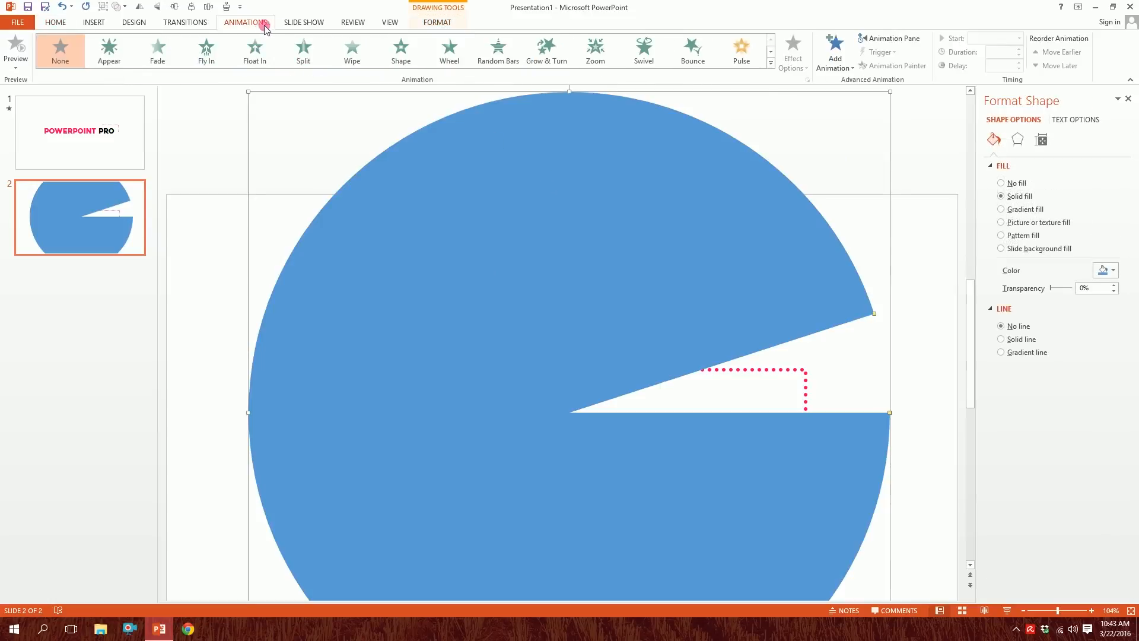
mouse_move(771, 65)
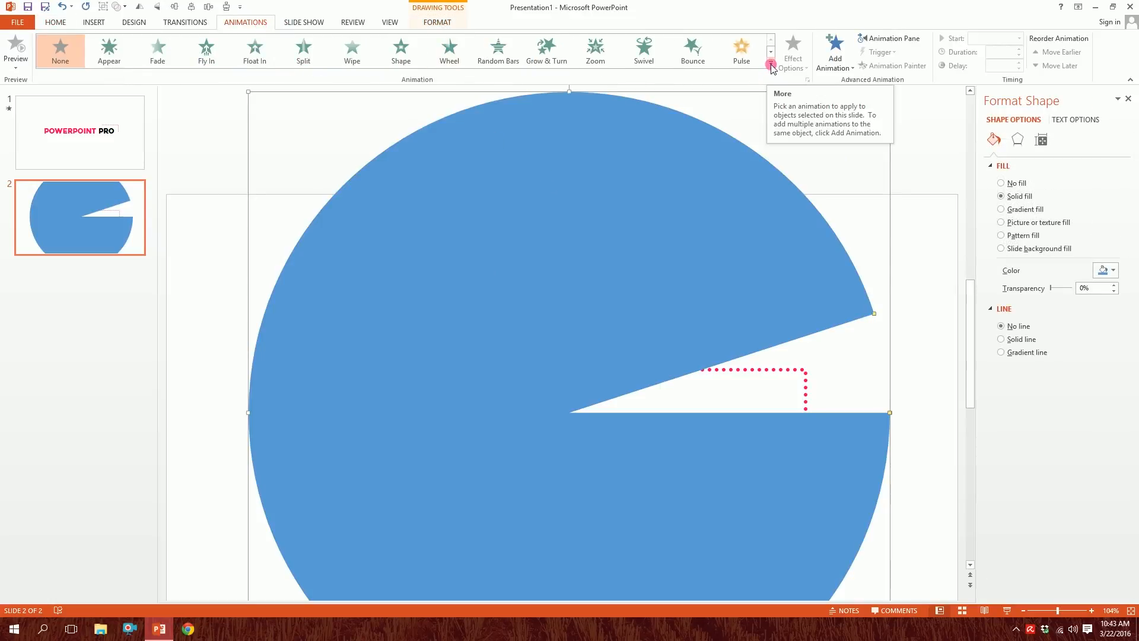
left_click(772, 59)
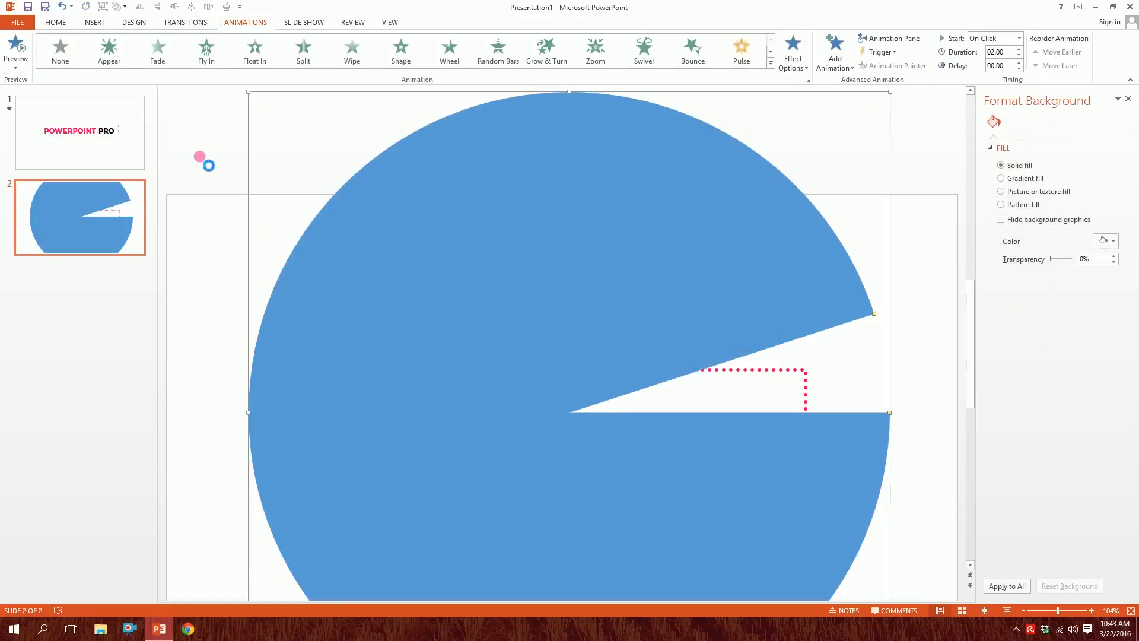
left_click(157, 51)
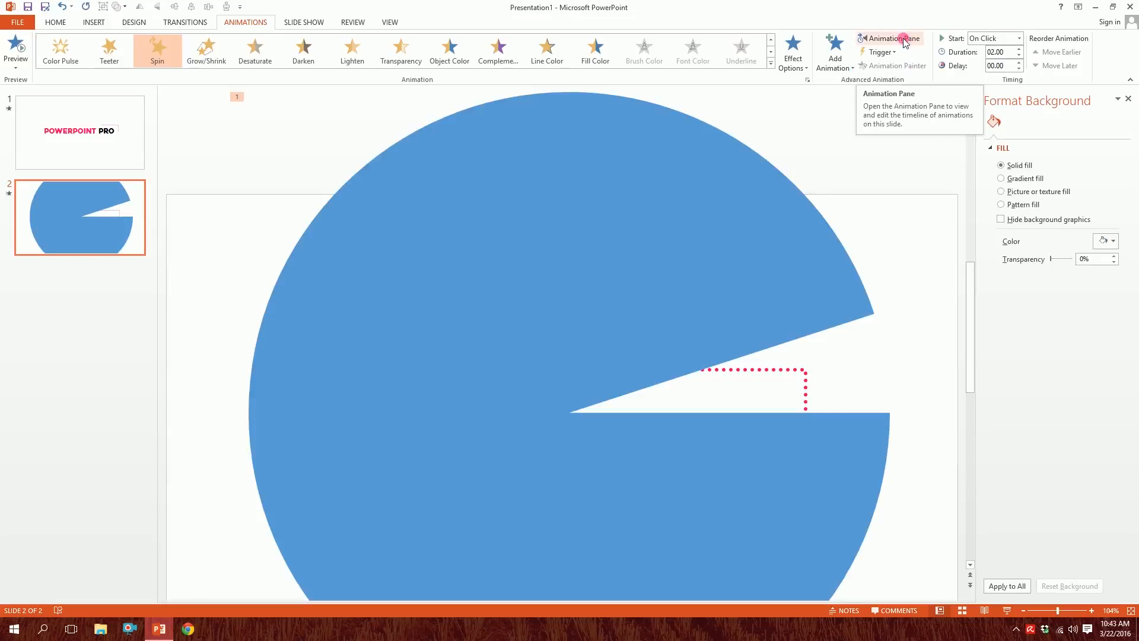
Set the pie's Spin timing to Start With Previous and Repeat Until End of Slide.
left_click(889, 38)
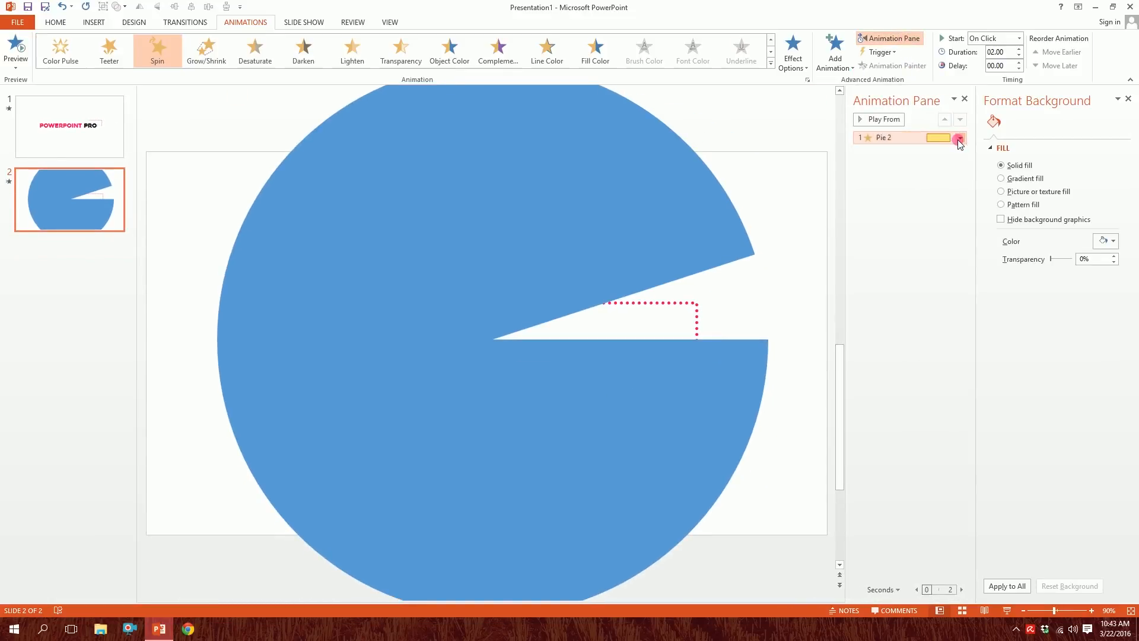
left_click(959, 138)
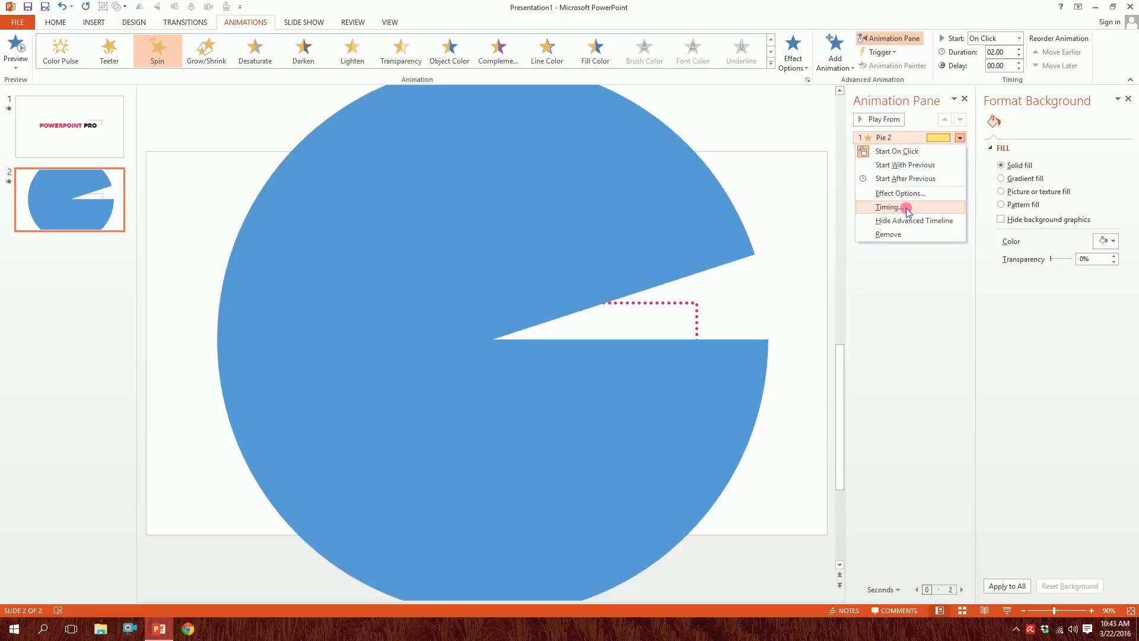
left_click(888, 206)
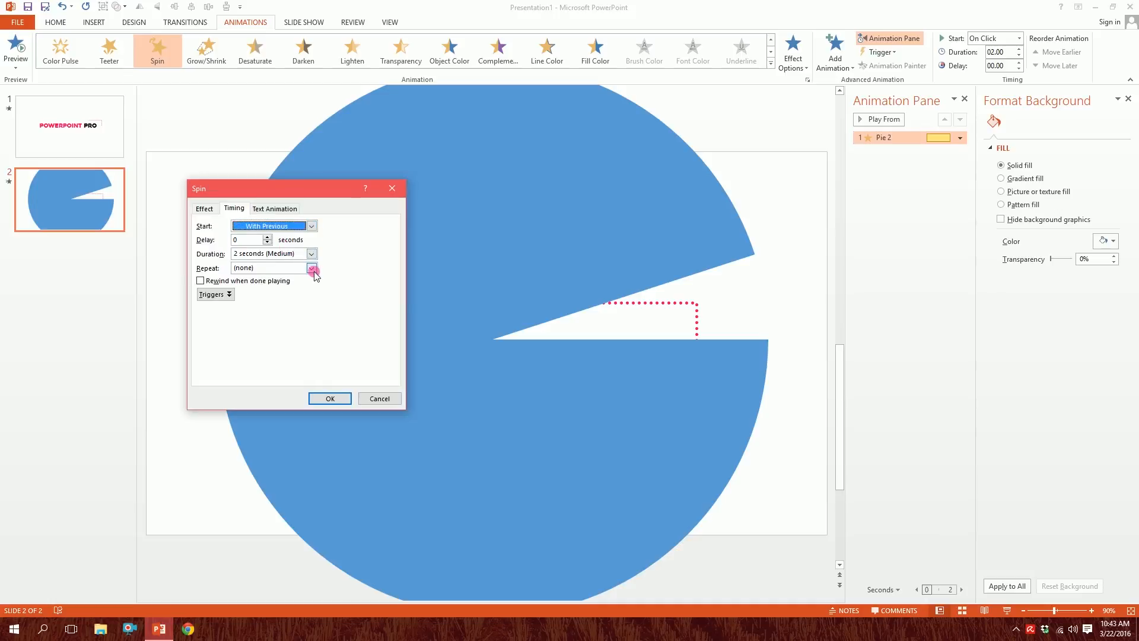
left_click(312, 268)
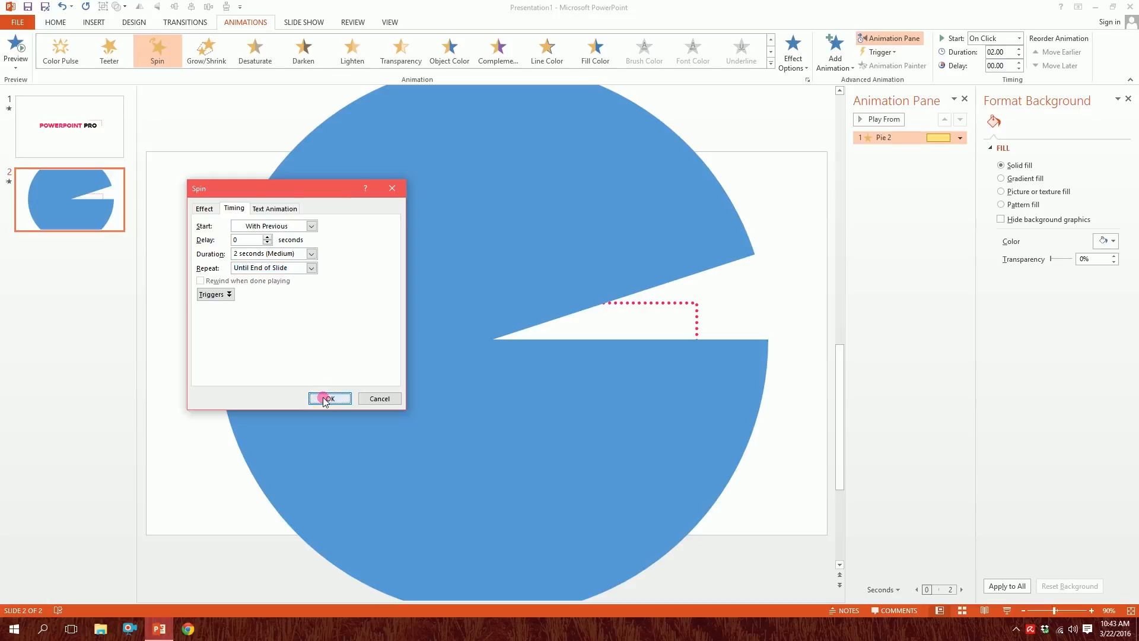
left_click(329, 398)
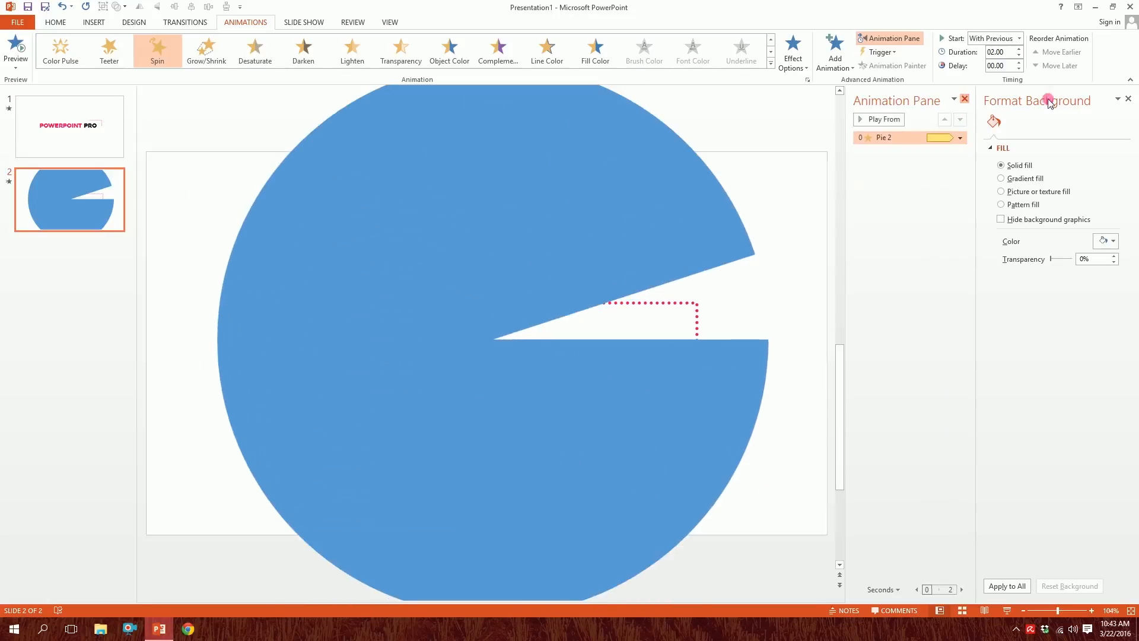
left_click(1128, 99)
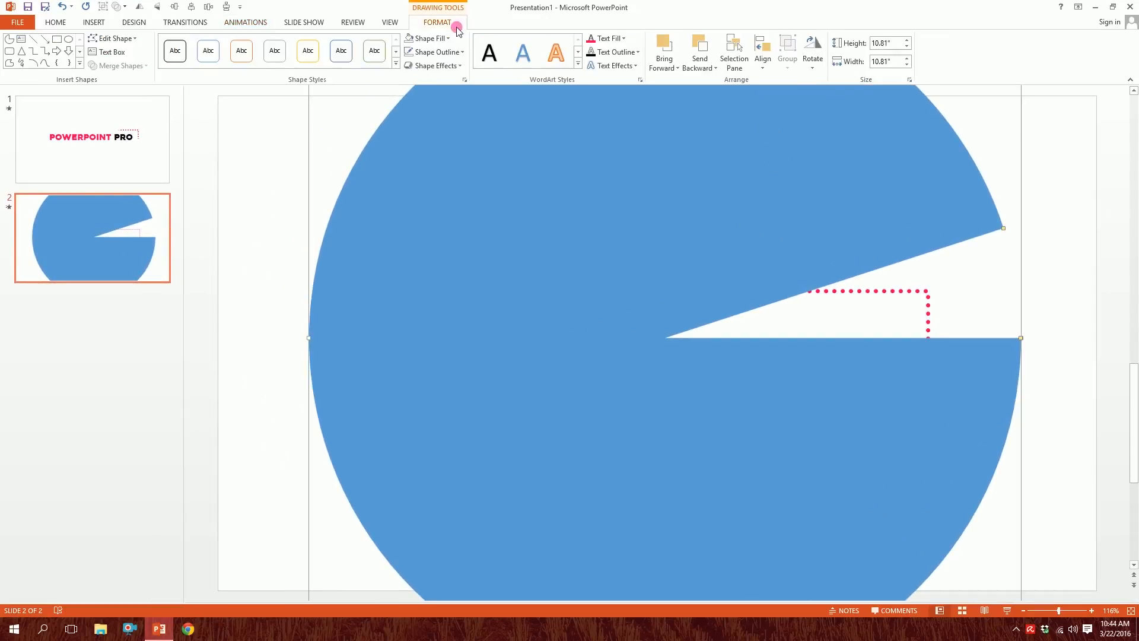
Fill the pie with the background white so it disappears from view.
left_click(444, 38)
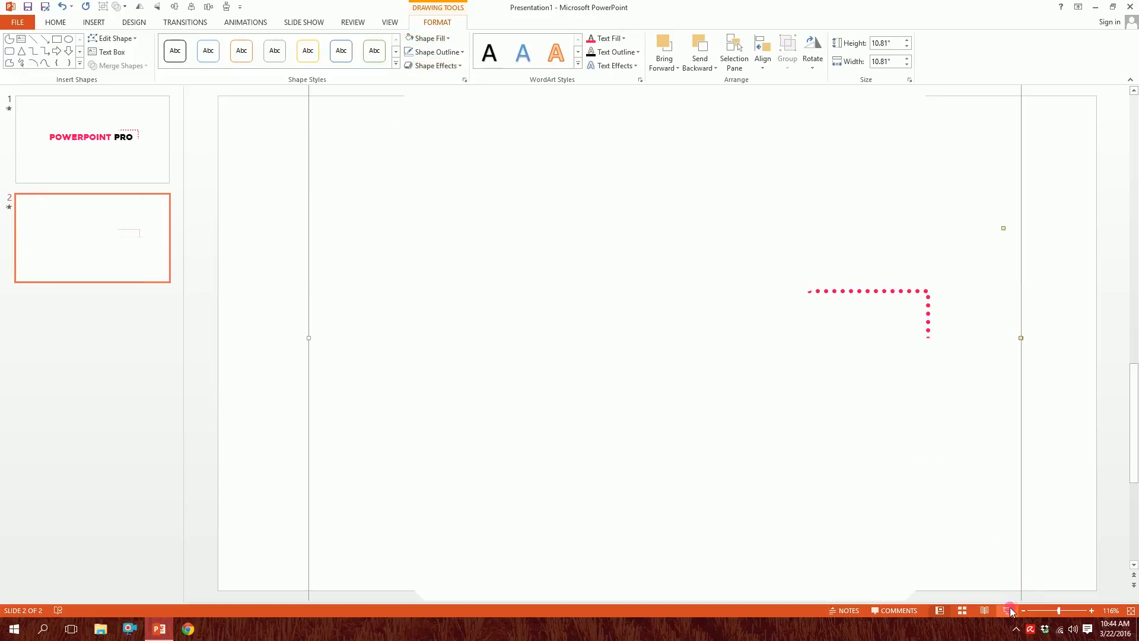
left_click(93, 21)
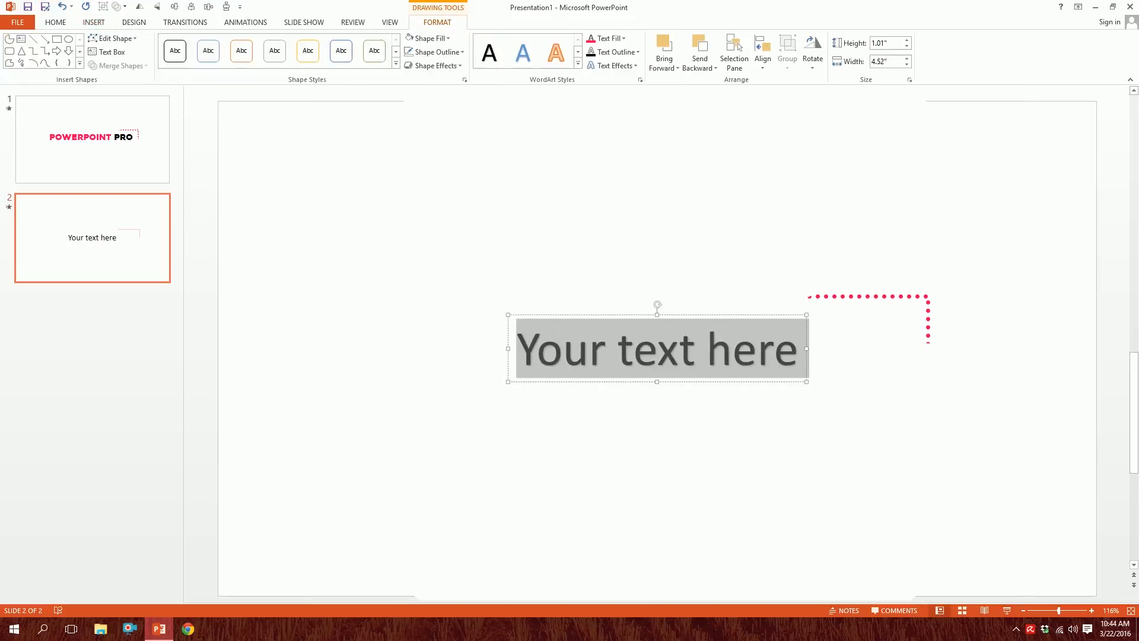
Add a text box reading POWERPOINTPRO in Heavitas and bring up colours for the POWERPOIN letters.
type("POWERPOI")
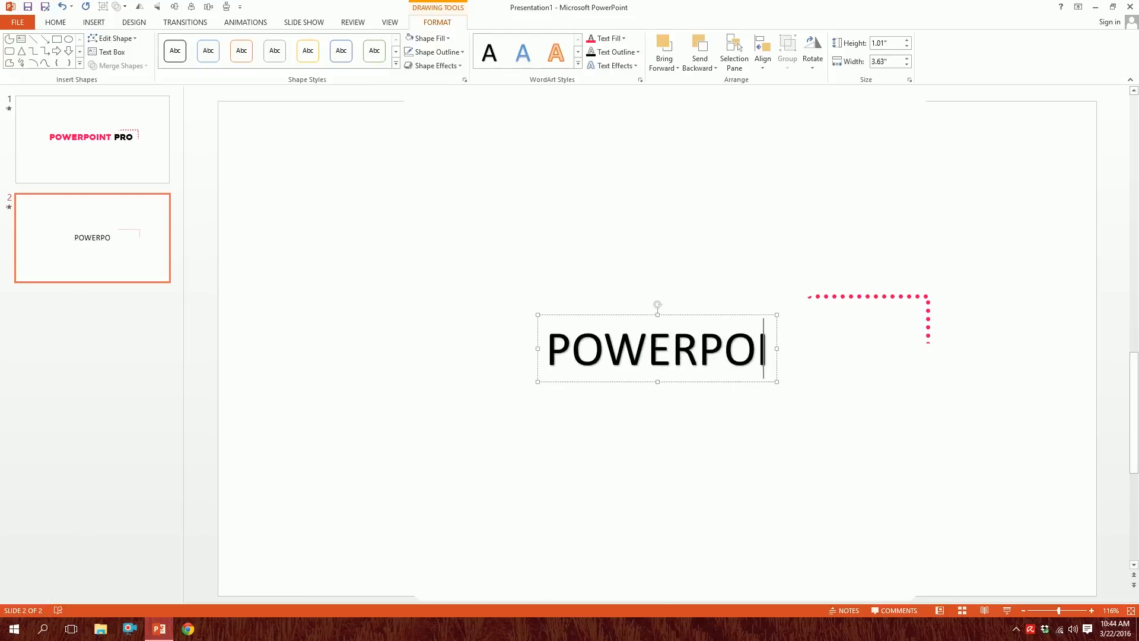
type("NTPRO")
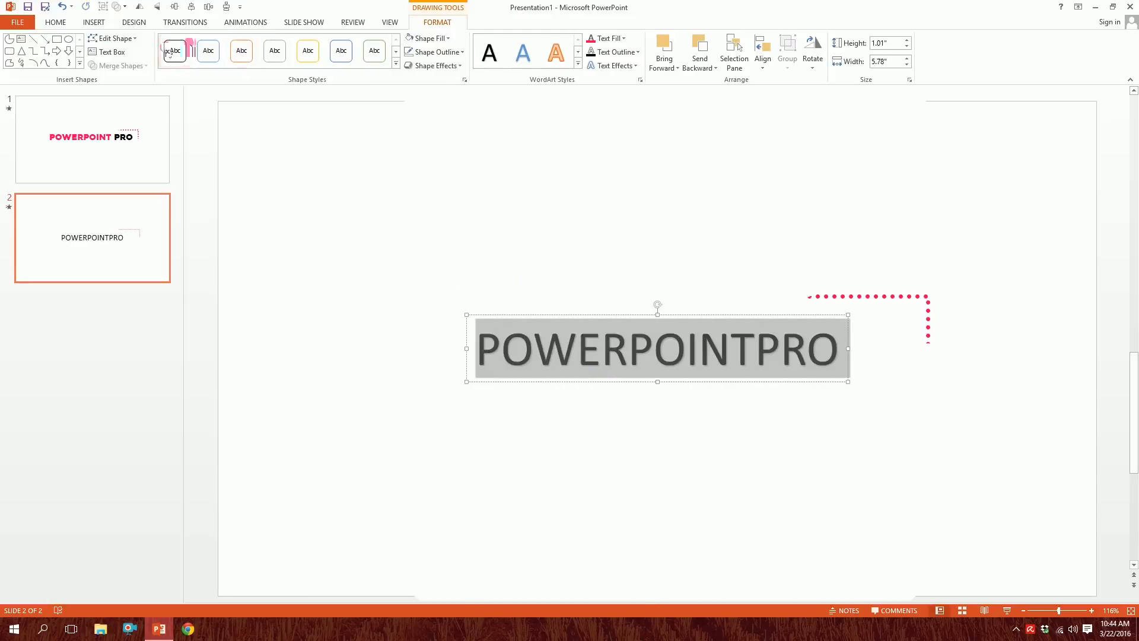
left_click(56, 21)
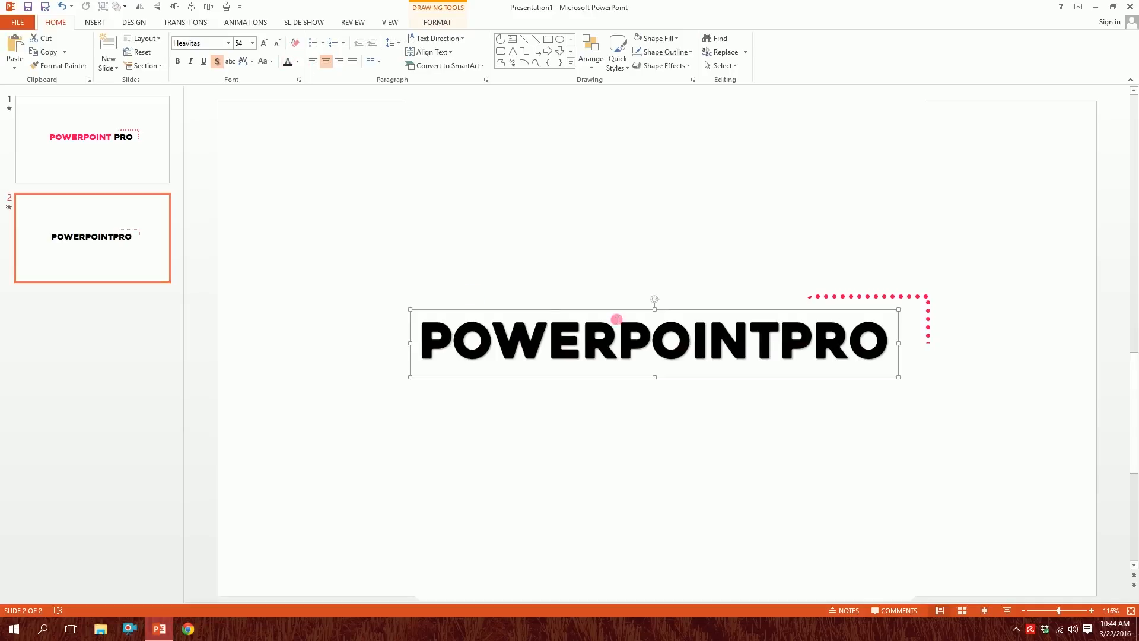
left_click(299, 60)
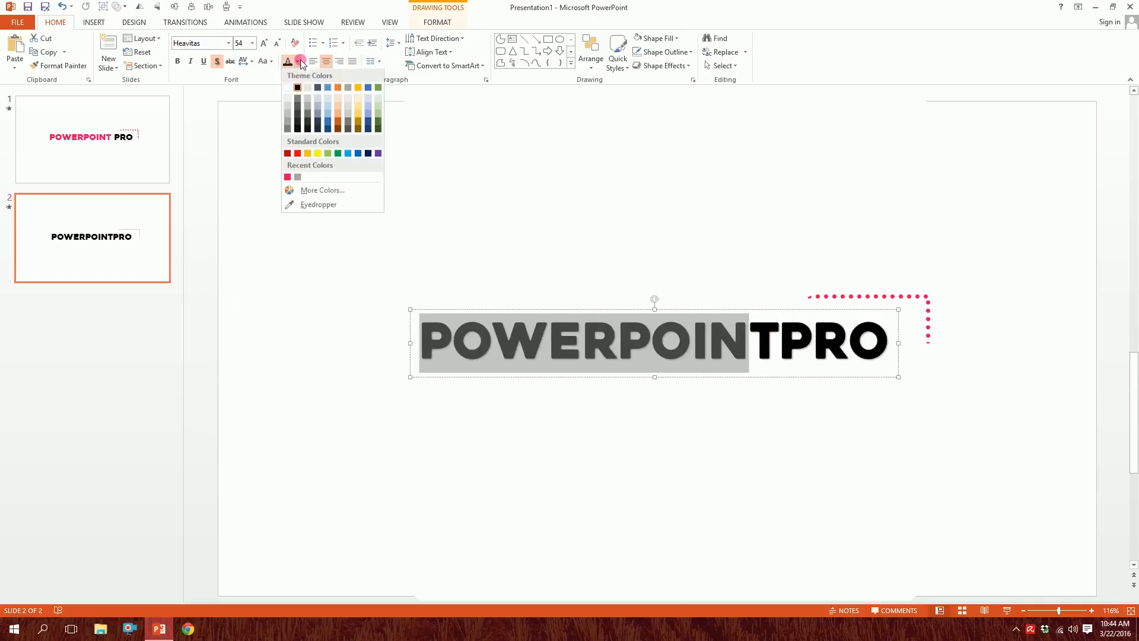